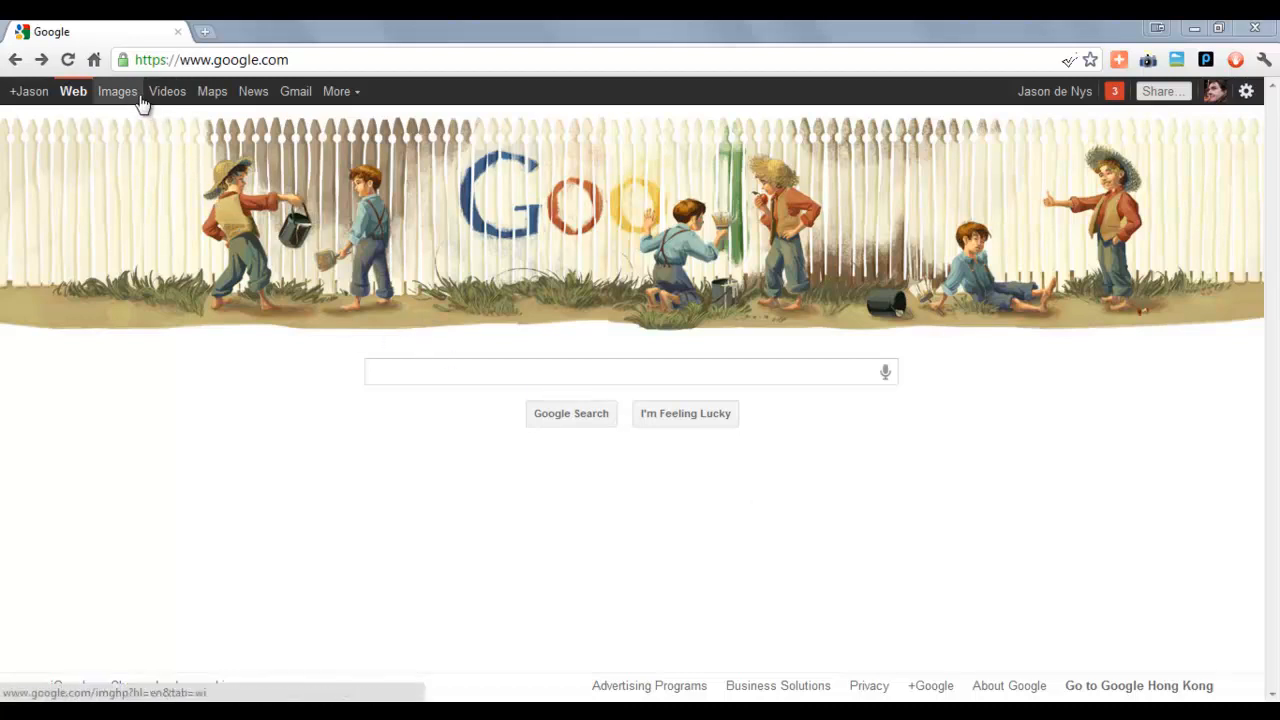
Go to the Google Images search page from the Google homepage bar
left_click(116, 92)
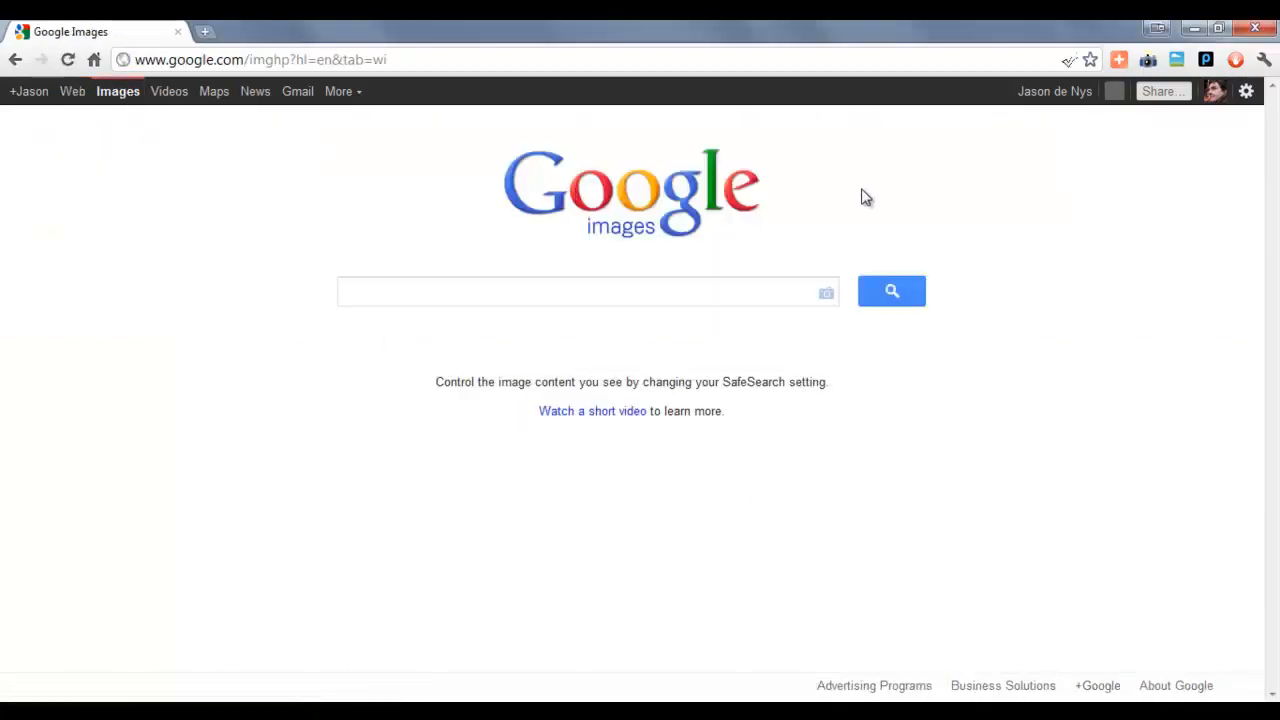
mouse_move(1176, 58)
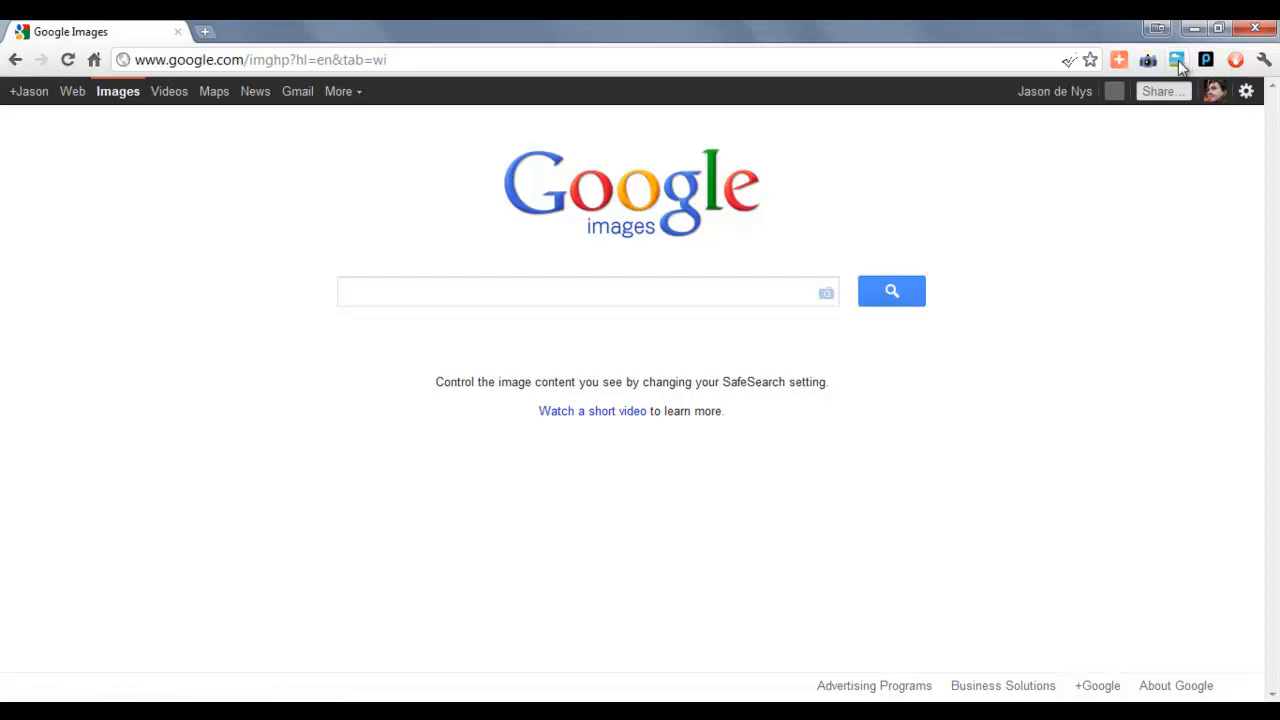
Search by the dragged-in IFC.png picture and review the 'ifc building hong kong' best-guess results
left_click(1220, 28)
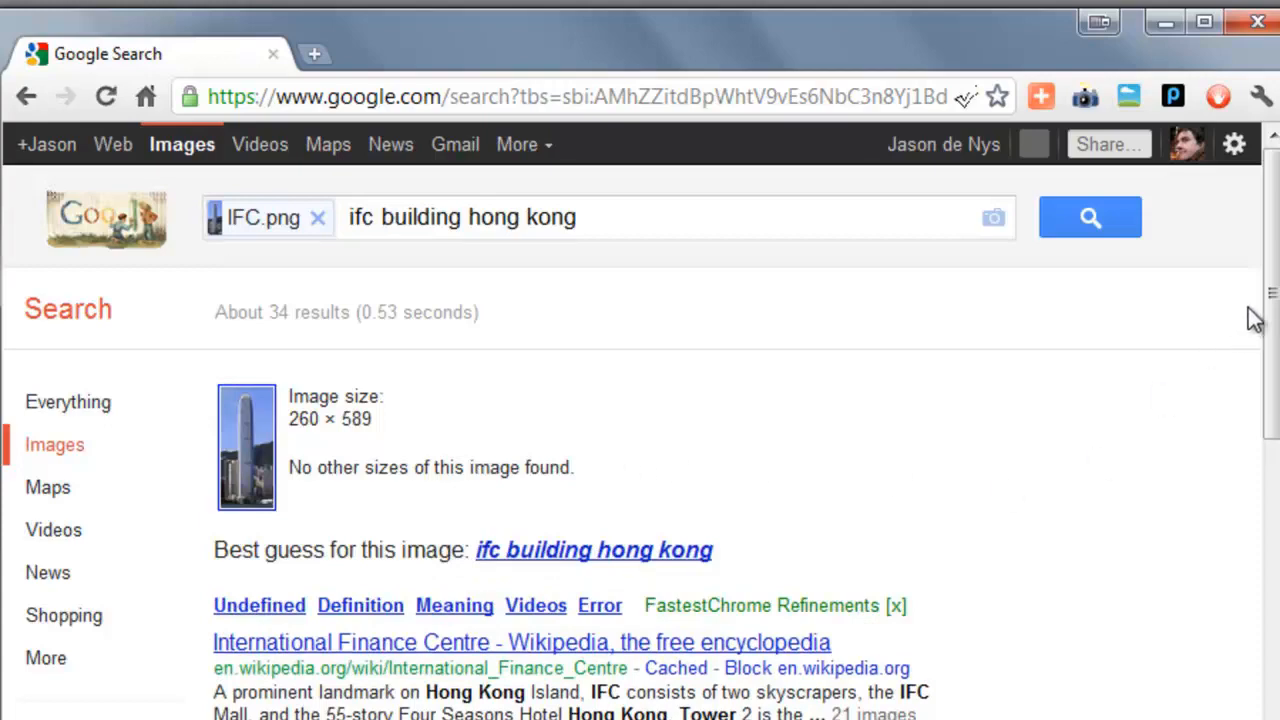
scroll("down", 3)
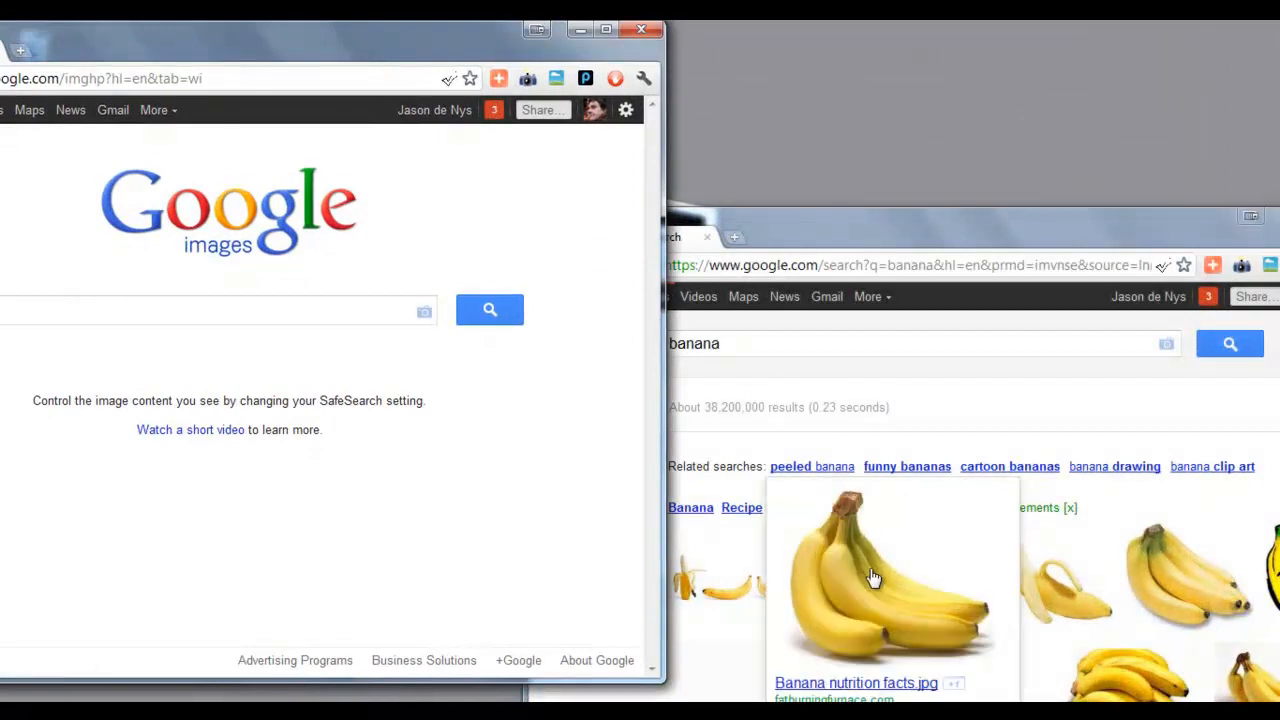
Search by a banana image dragged from the other window and review the 'banana fruit' best-guess results
left_click(424, 312)
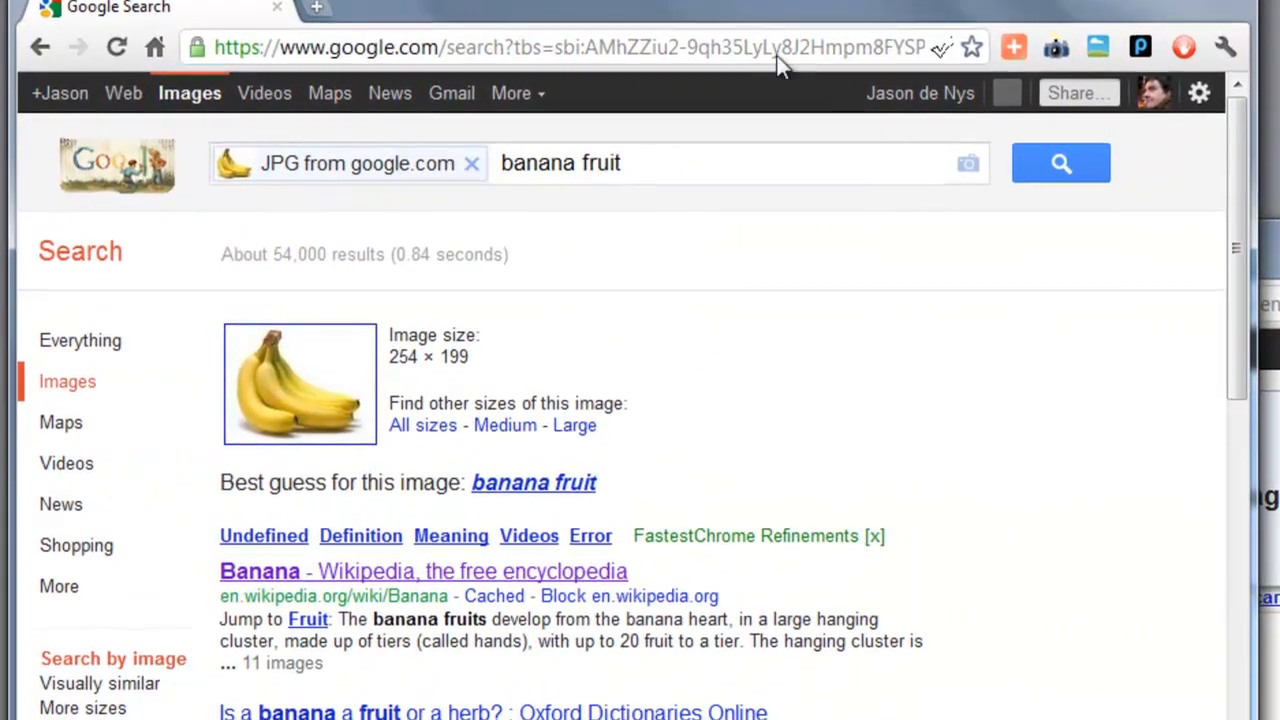
scroll("down", 3)
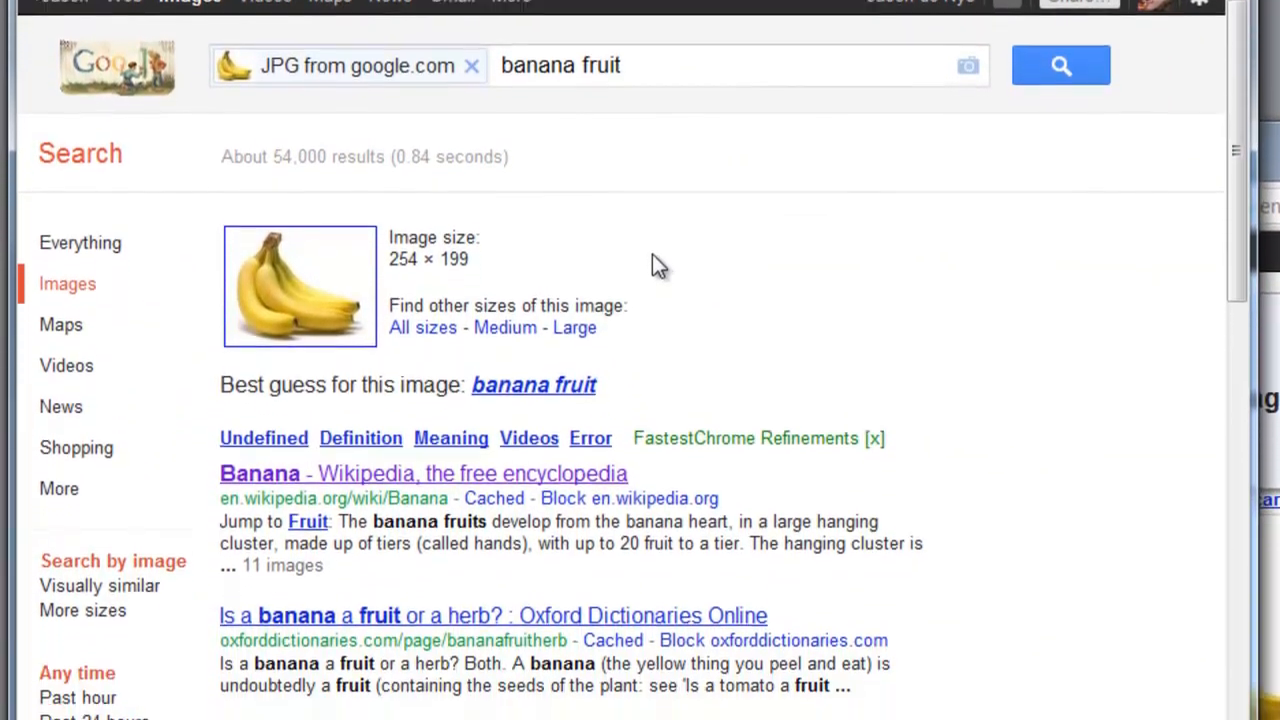
scroll("down", 3)
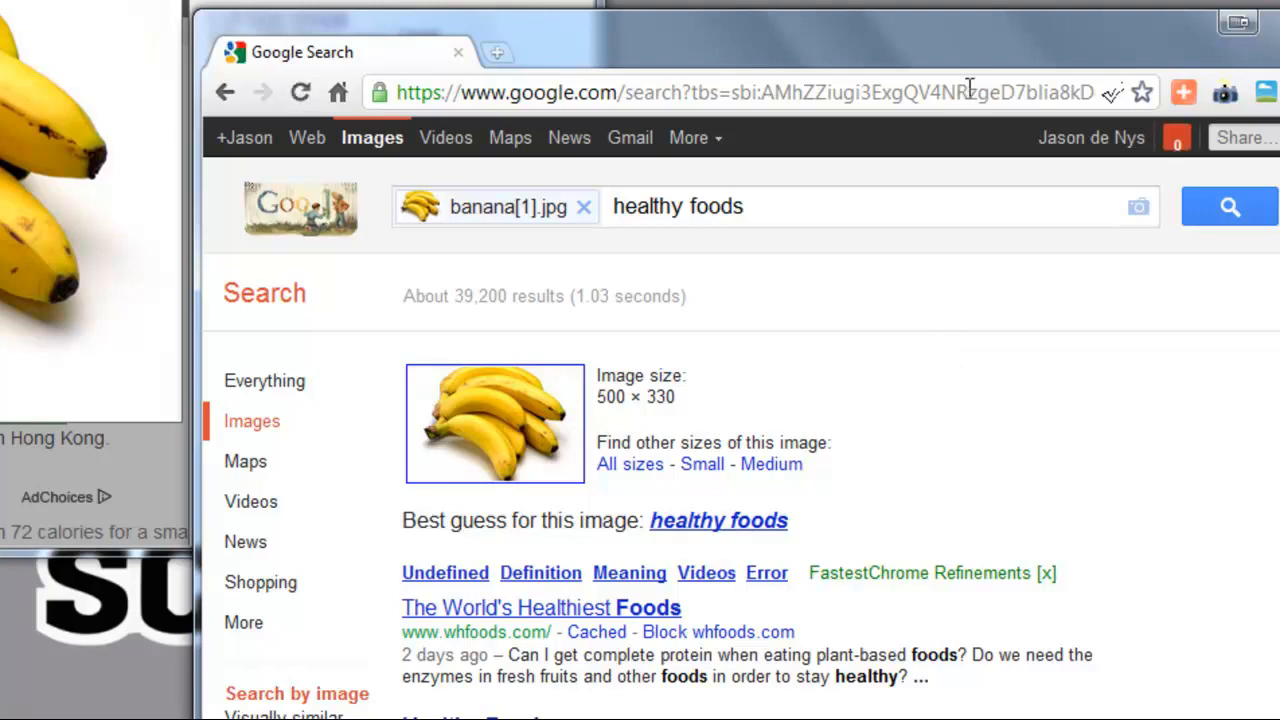
Scroll the banana[1].jpg results best-guessed as 'healthy foods' to see further listings and similar images
scroll("down", 3)
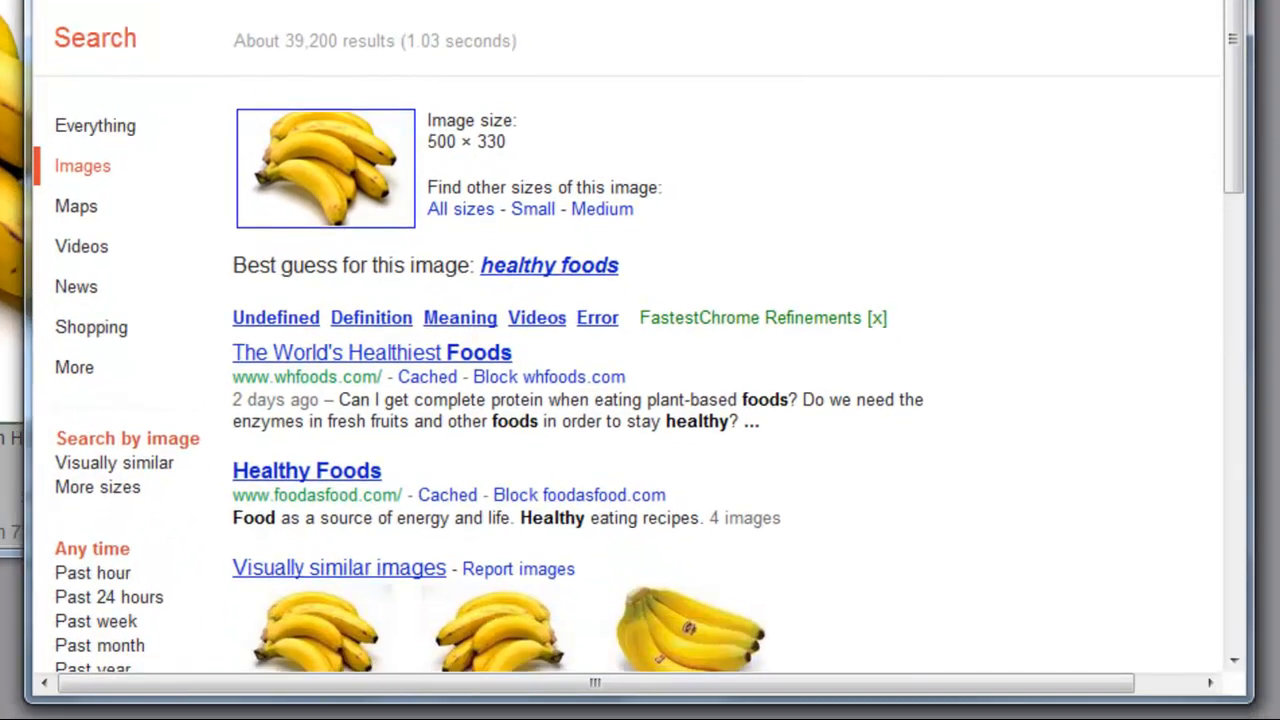